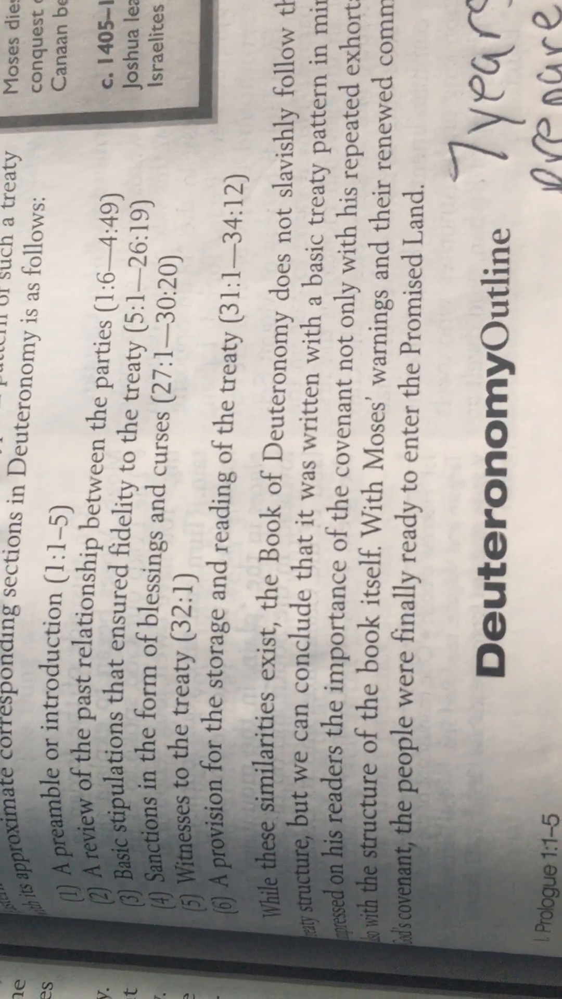
{"action": "scroll", "scroll_direction": "down", "scroll_amount": 3}
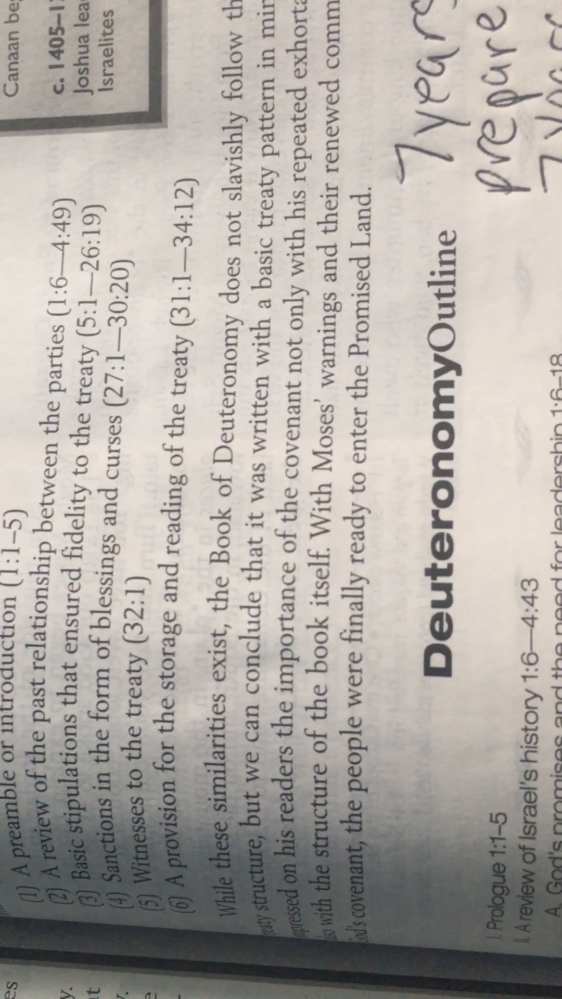
{"action": "scroll", "scroll_direction": "up", "scroll_amount": 3}
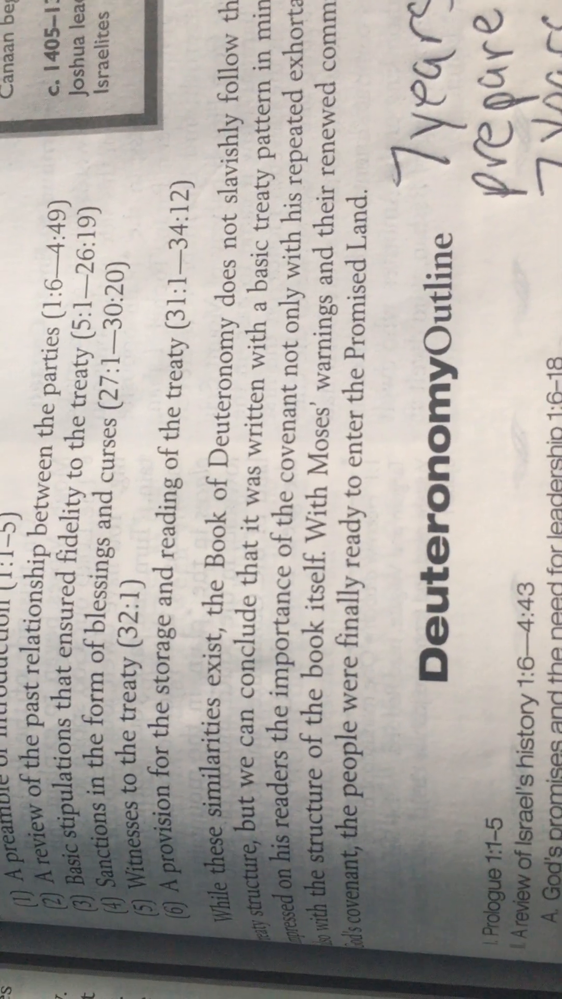